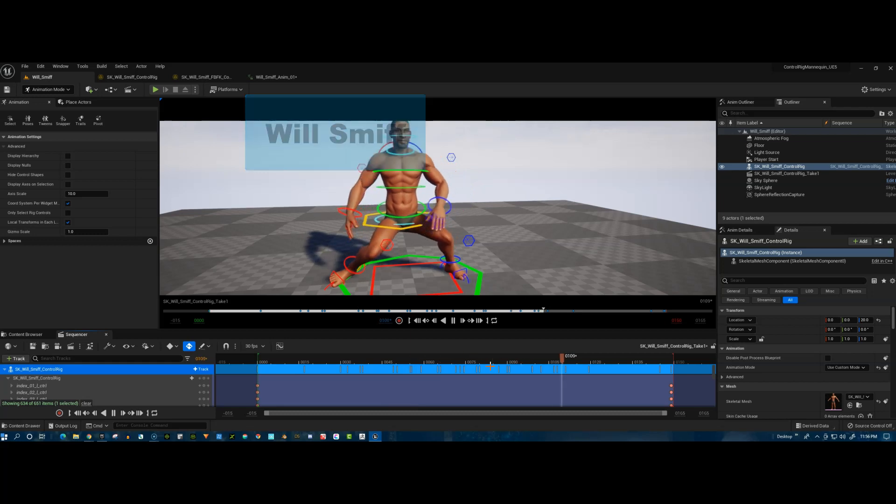
Step: Scrub the character's animation back to an early frame to review the motion
{"action": "left_click", "coordinate": [487, 364]}
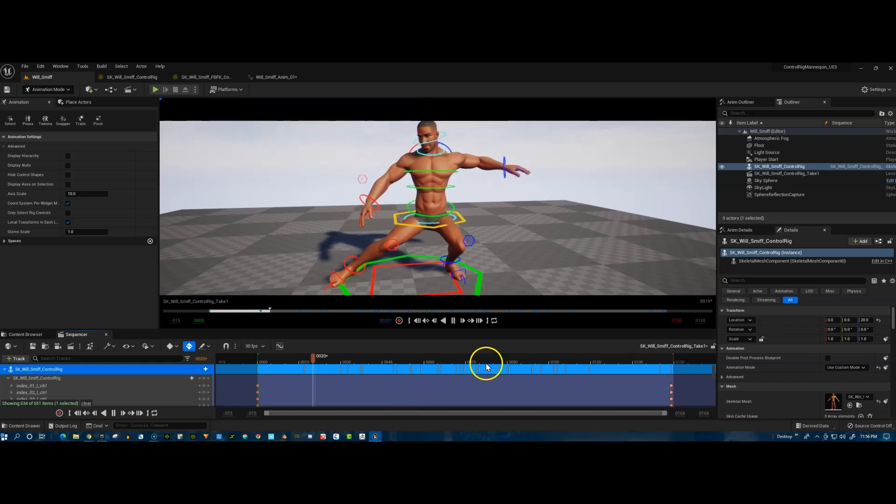
{"action": "left_click_drag", "start_coordinate": [486, 363], "coordinate": [478, 363]}
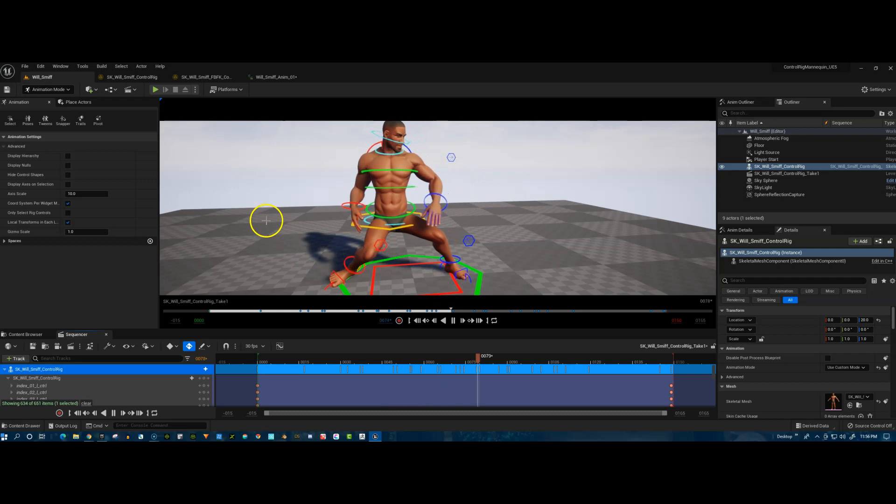
{"action": "left_click", "coordinate": [130, 77]}
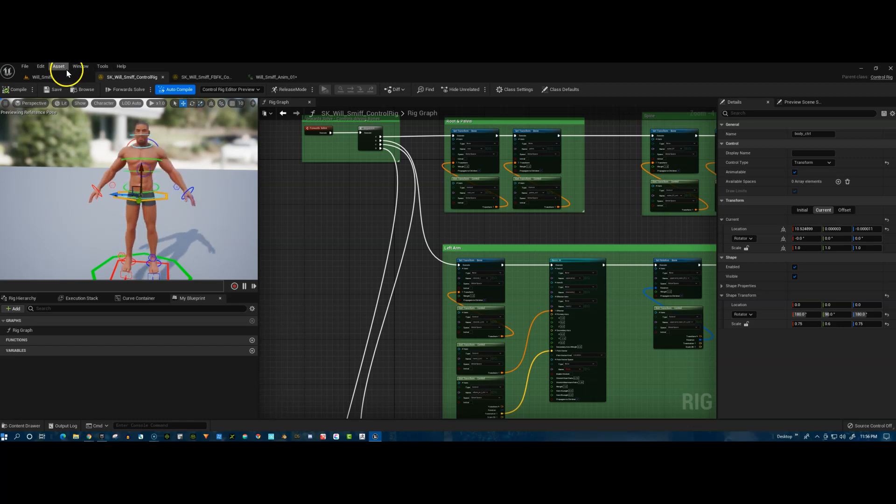
Step: Switch across the editor tabs to the Will_Smiff_Anim_01 animation sequence
{"action": "left_click", "coordinate": [43, 77]}
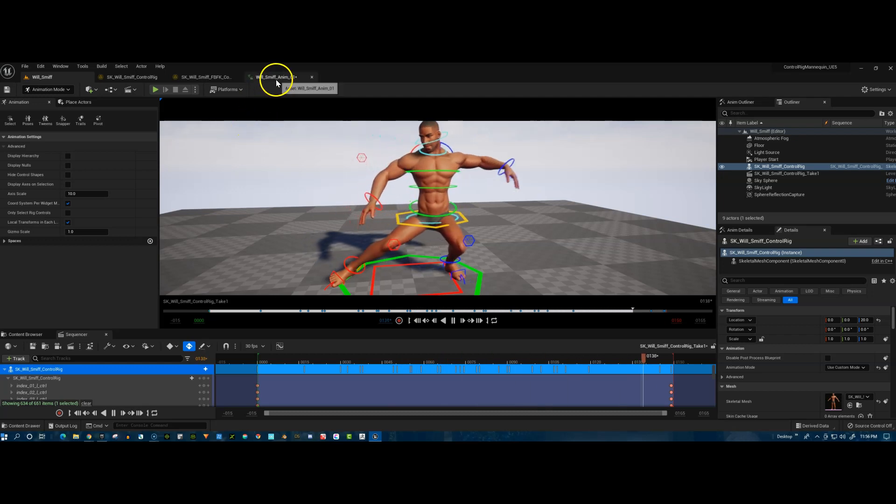
{"action": "left_click", "coordinate": [277, 76]}
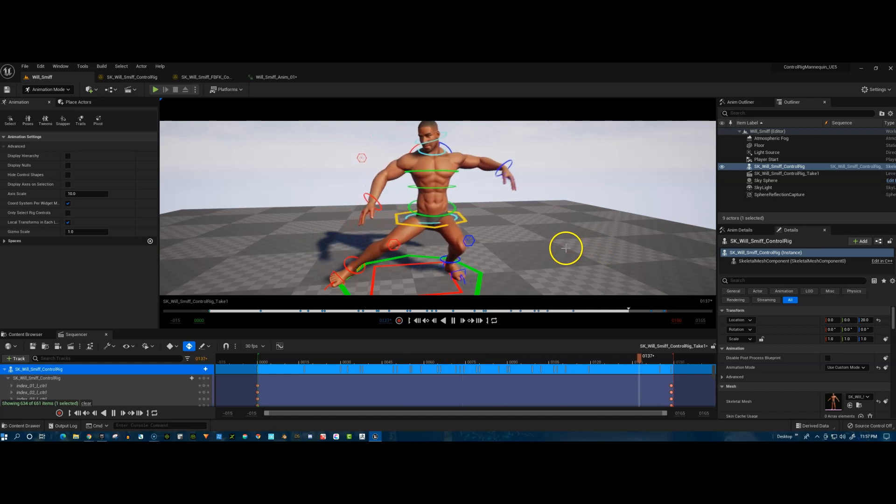
{"action": "left_click", "coordinate": [275, 77]}
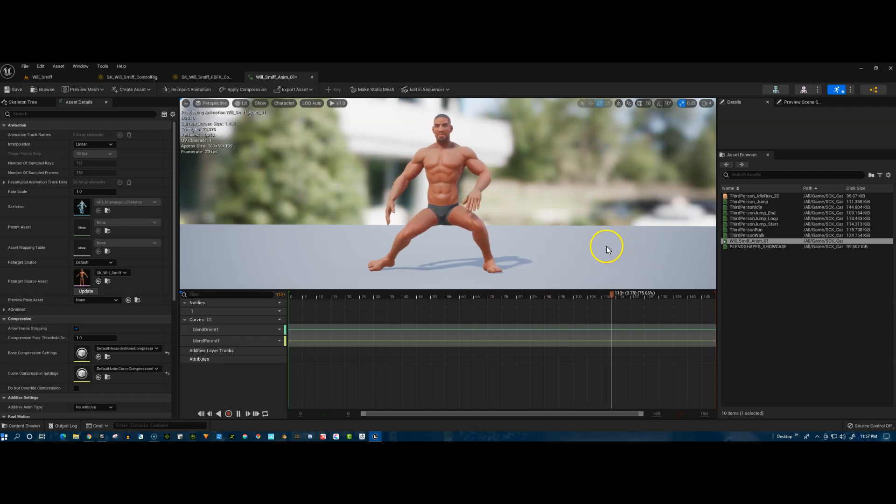
Step: Switch to the Will_Smiff level tab showing the control rig Sequencer animation
{"action": "left_click", "coordinate": [41, 77]}
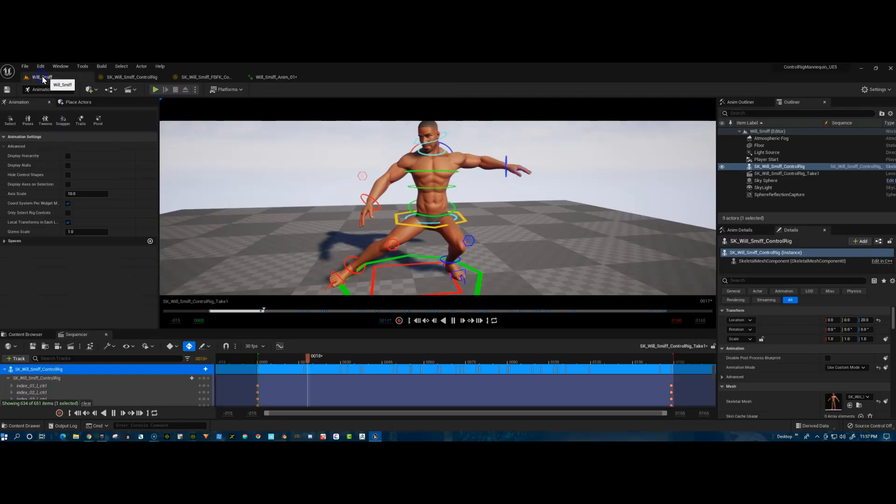